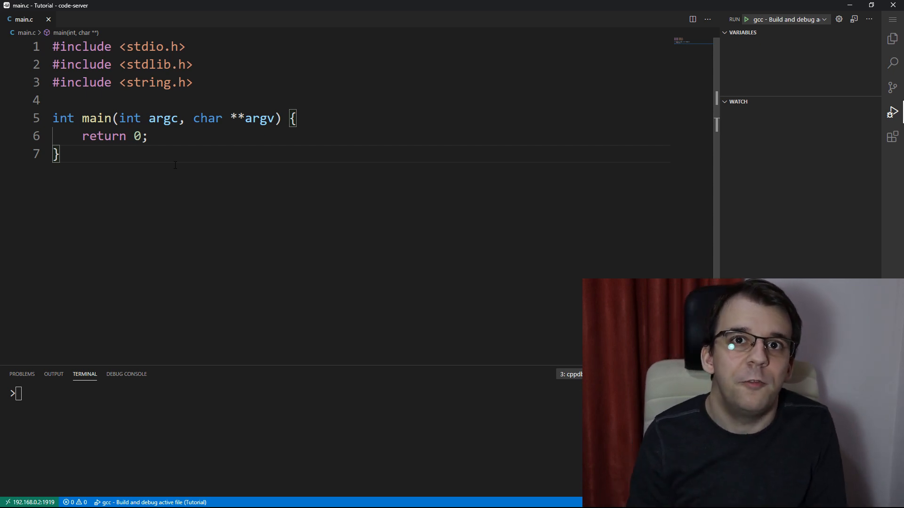
# - Start function f1 above main, declaring int x = 15
pyautogui.click(55, 101)
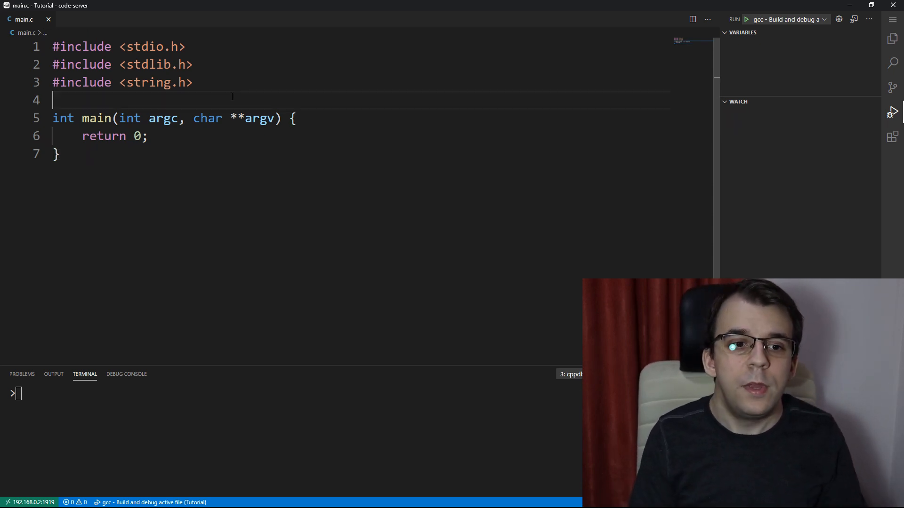
pyautogui.write('void')
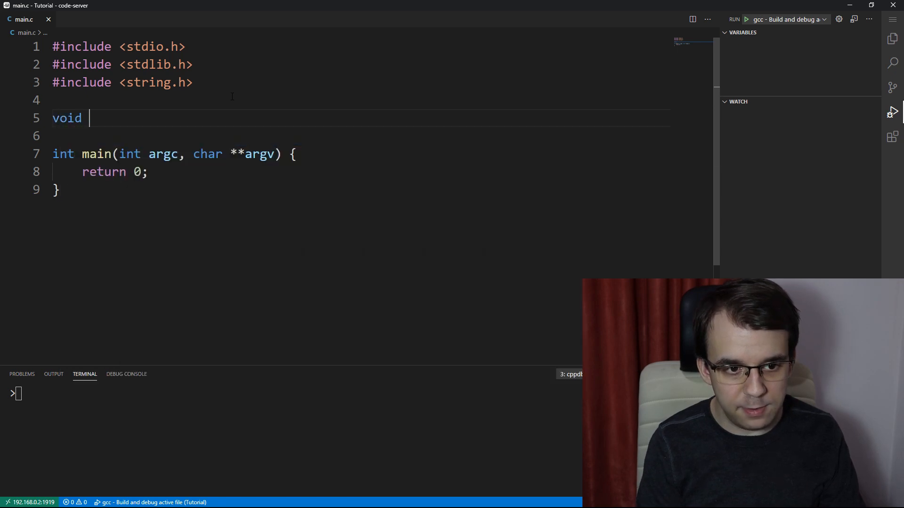
pyautogui.write('f1')
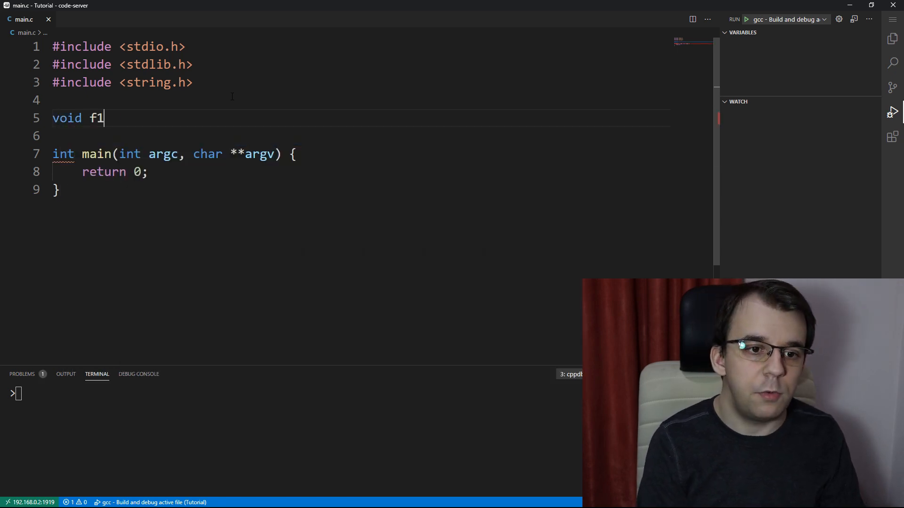
pyautogui.write('() {')
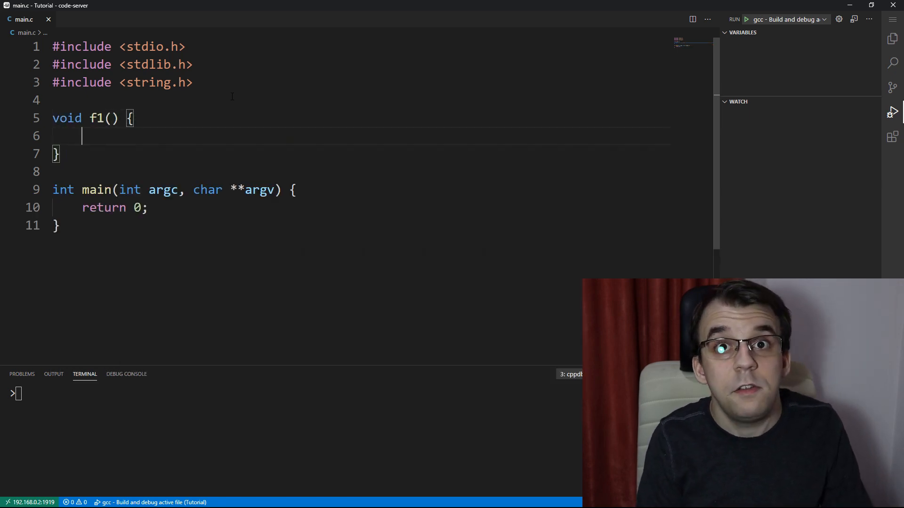
pyautogui.write('int x')
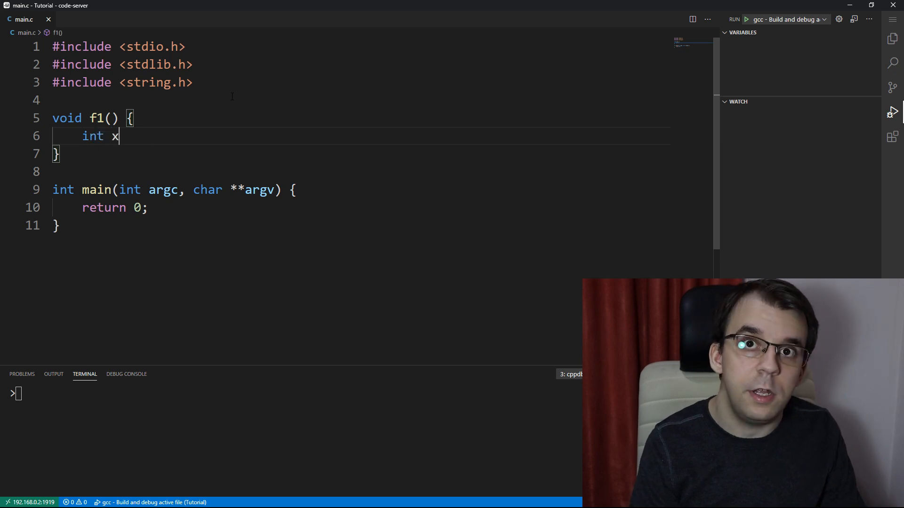
pyautogui.write('= 15;')
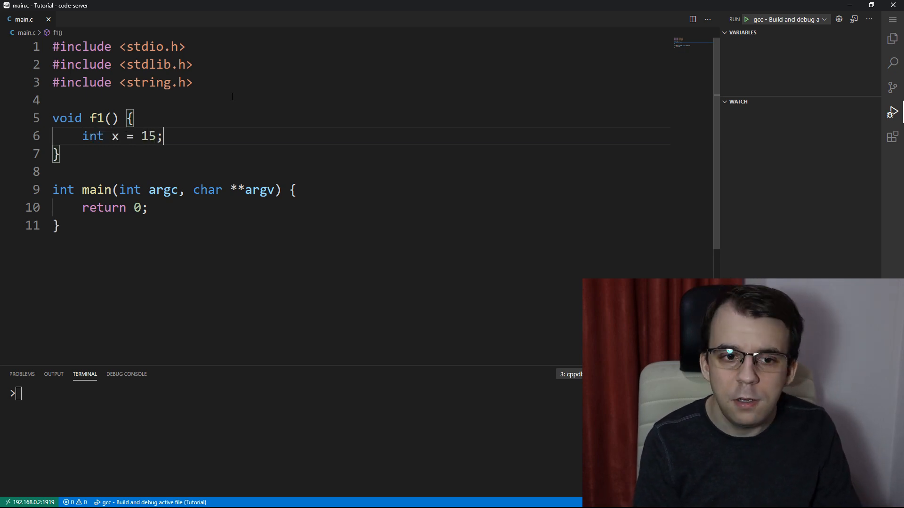
# - Print "Value of x is %d\n" with x in f1, and call f1() from main
pyautogui.write('printf("%')
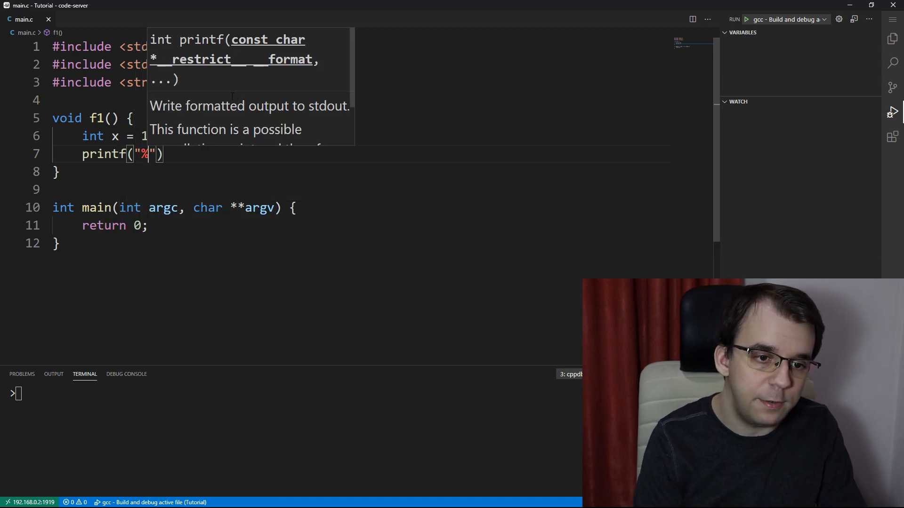
pyautogui.write('d\\n",')
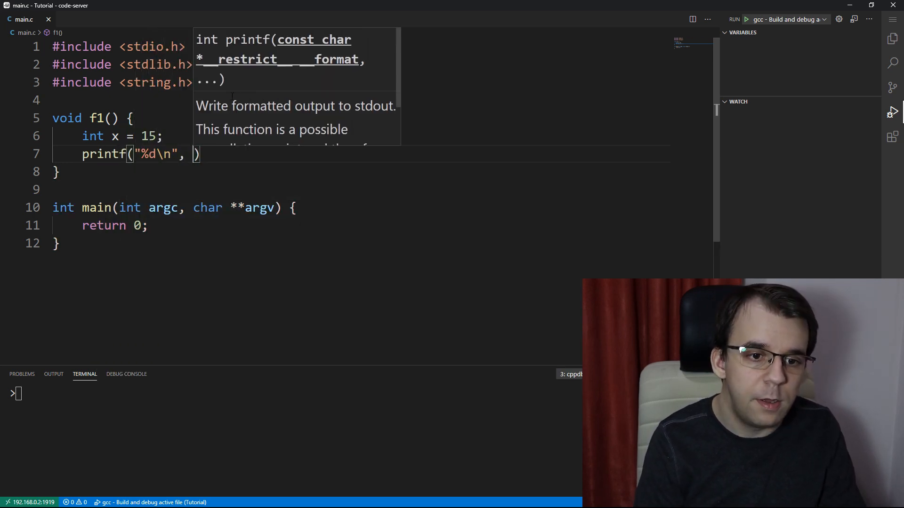
pyautogui.write('x);')
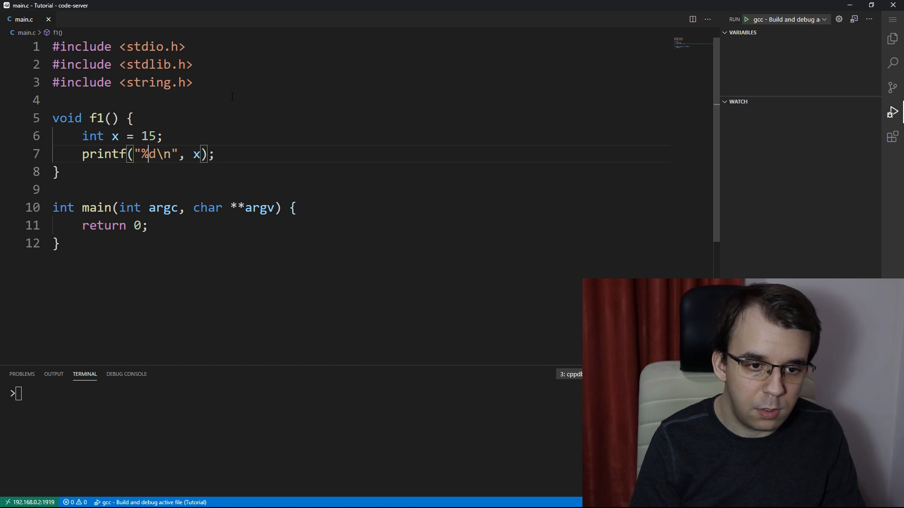
pyautogui.write('Value of x is')
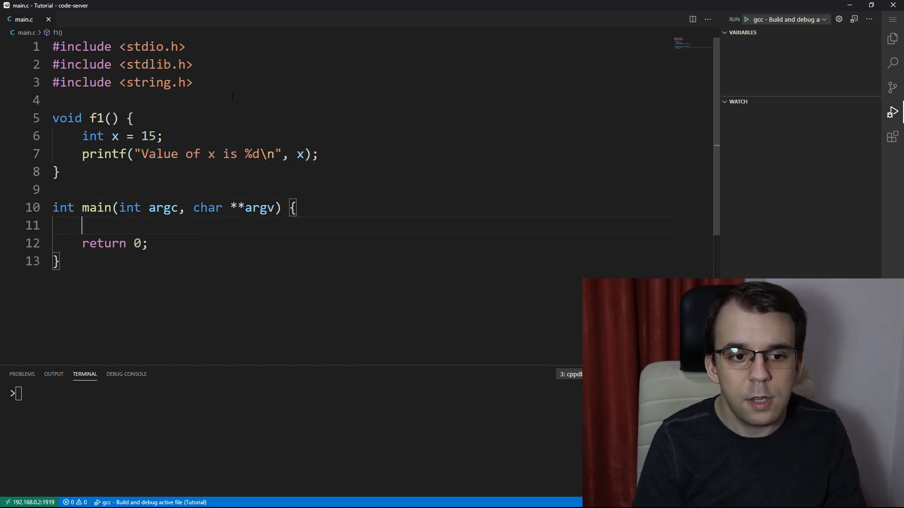
pyautogui.write('f1();')
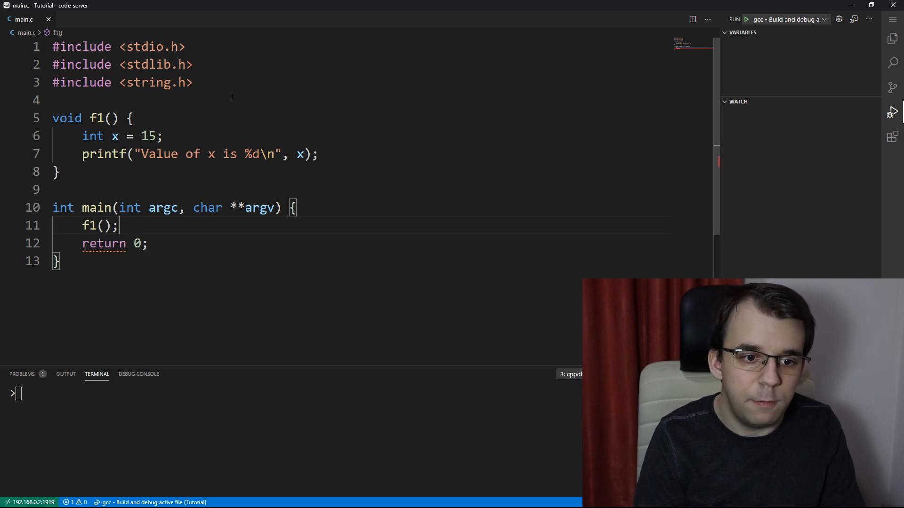
# - Build and run the program so the terminal prints Value of x is 15
pyautogui.click(744, 19)
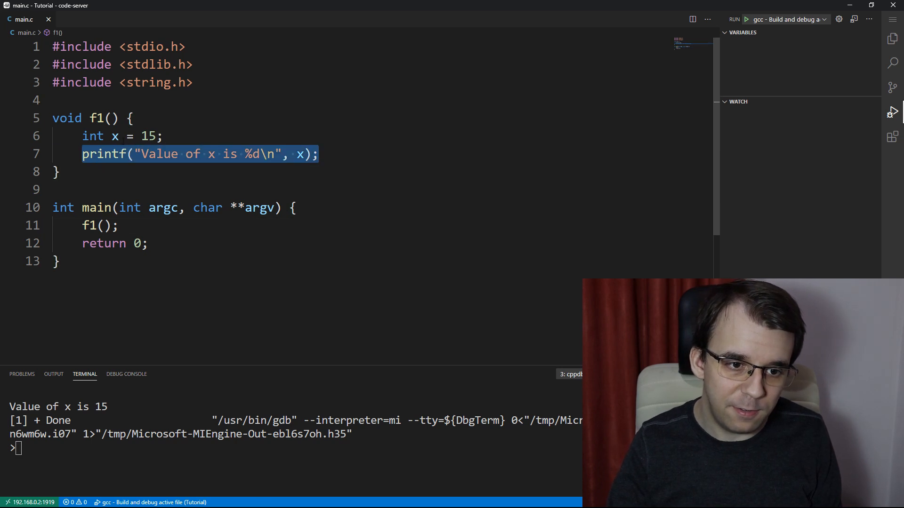
# - Add void g1() holding the printf of x, and call g1() from f1
pyautogui.click(161, 171)
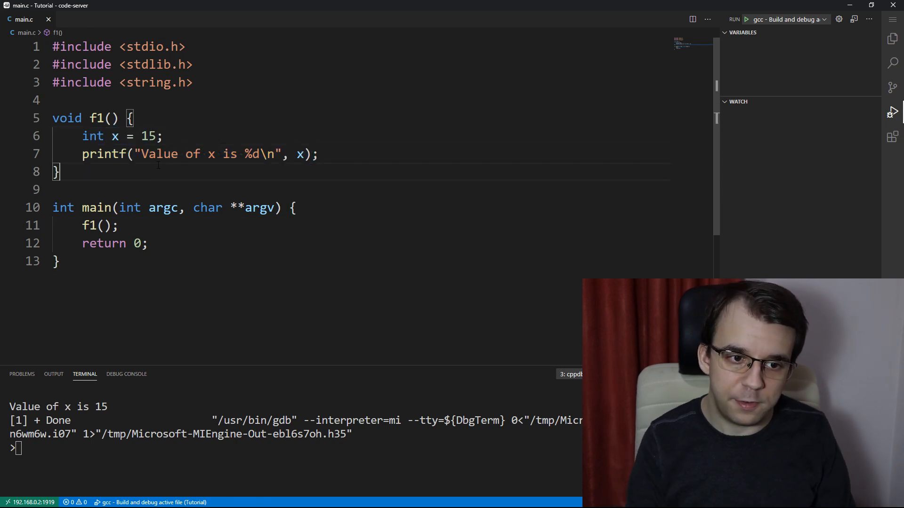
pyautogui.write('void g1')
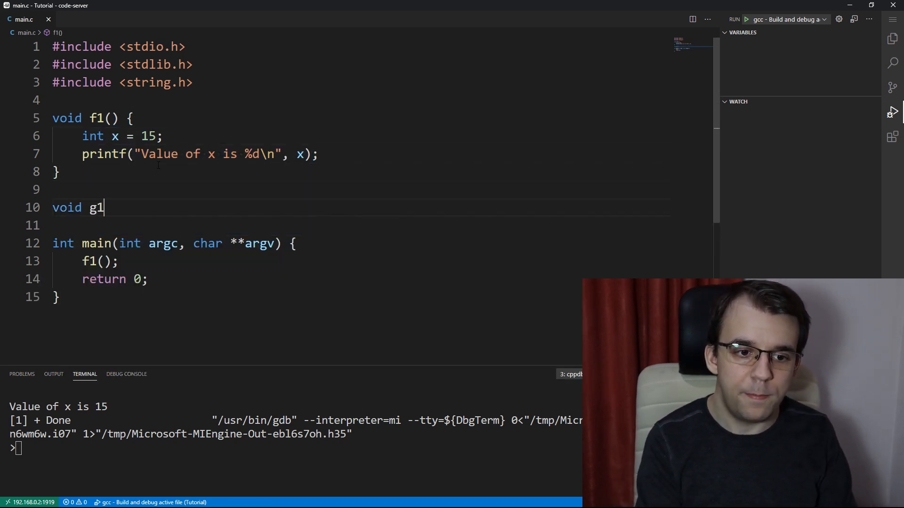
pyautogui.write('() {')
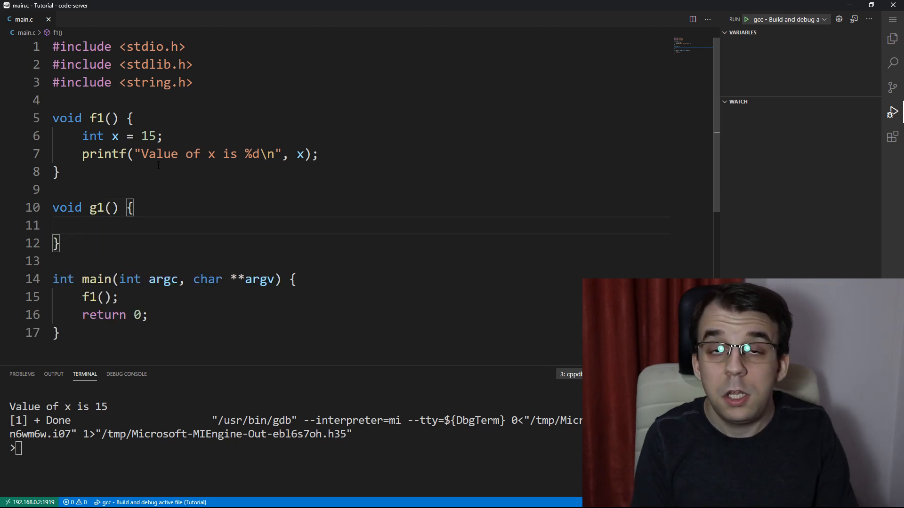
pyautogui.tripleClick(199, 153)
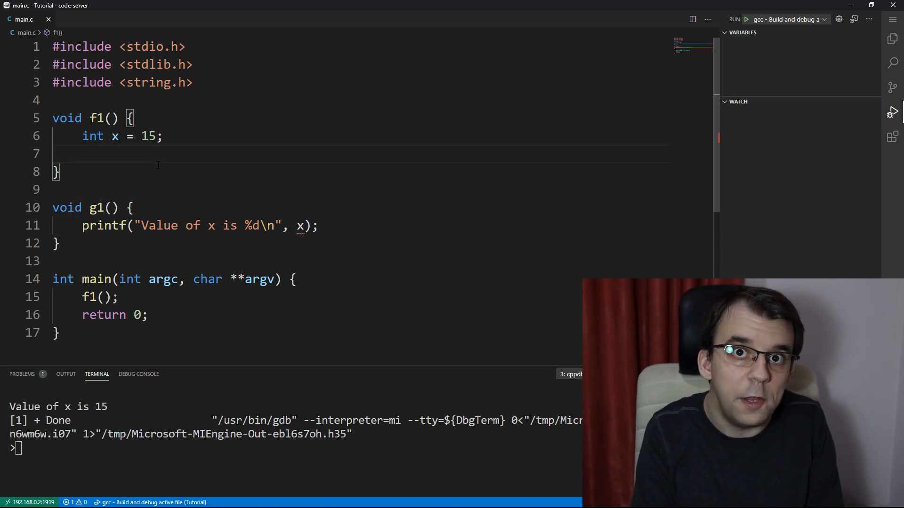
pyautogui.write('g1();')
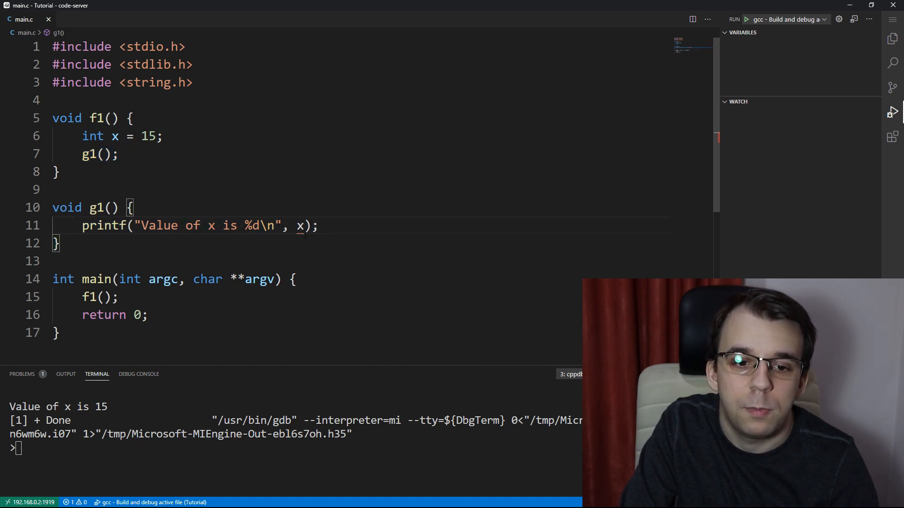
# - Build and run again, hitting the compiler error that x is undeclared in g1
pyautogui.click(115, 135)
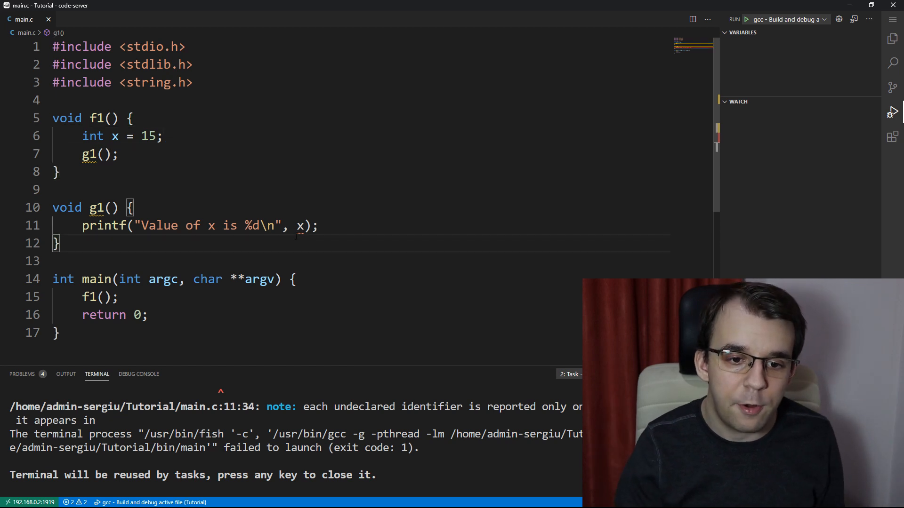
pyautogui.moveTo(298, 225)
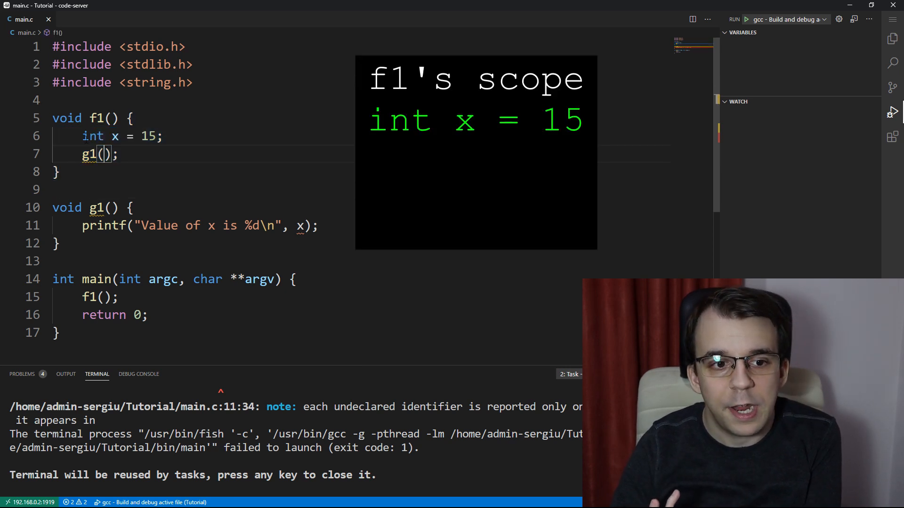
pyautogui.tripleClick(122, 136)
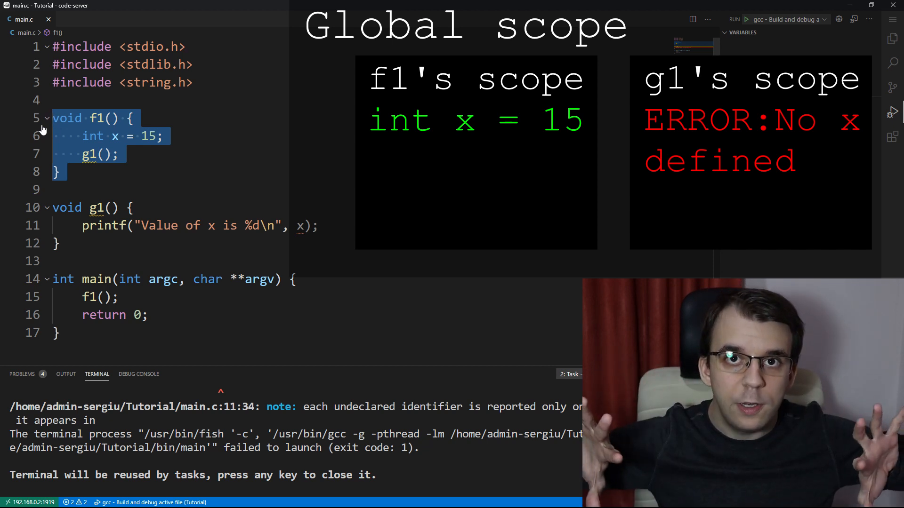
pyautogui.moveTo(19, 36)
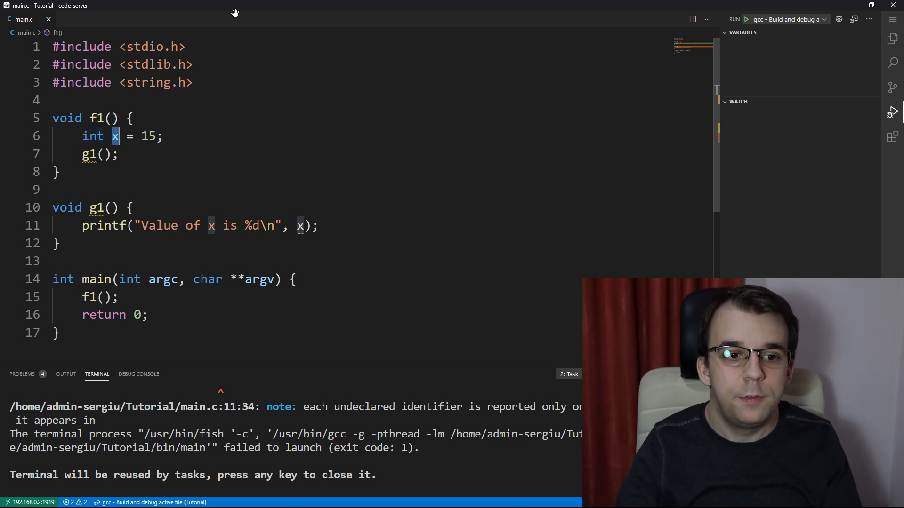
# - Declare global int x above f1 and drop the int keyword from f1's x = 15
pyautogui.press('Enter')
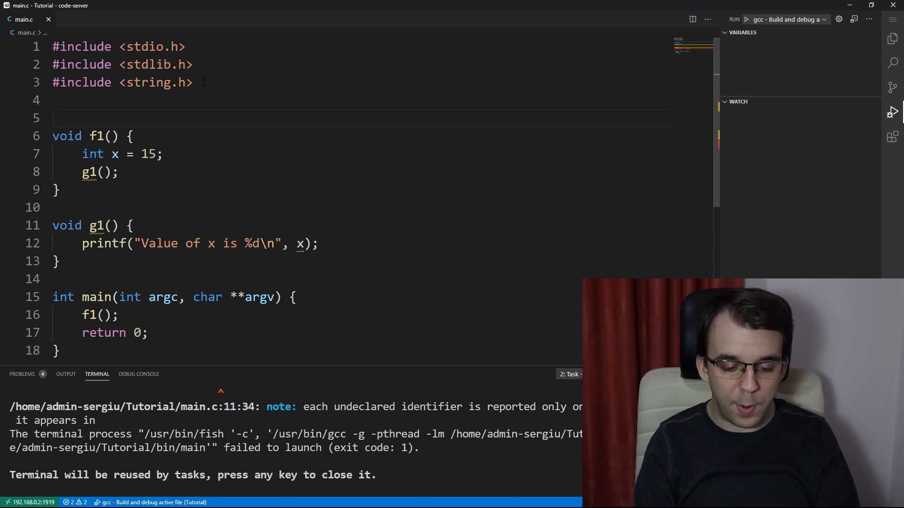
pyautogui.write('int')
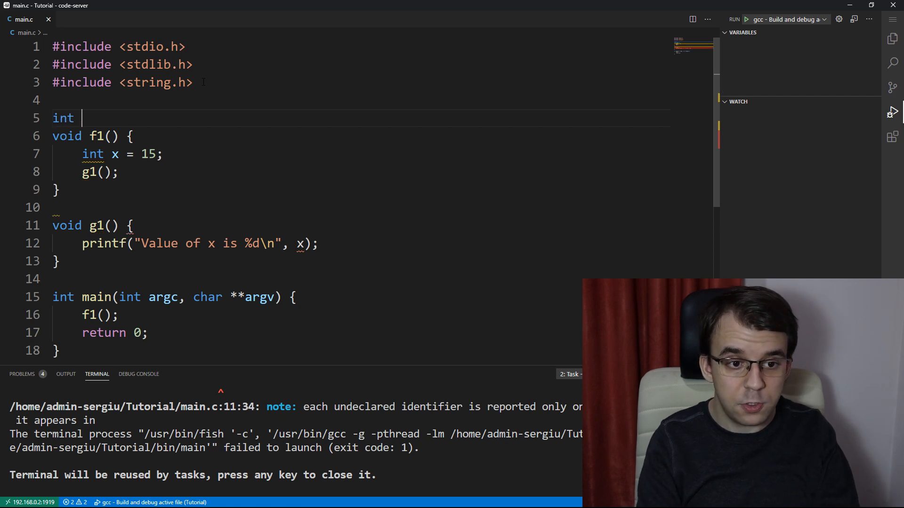
pyautogui.write('x;')
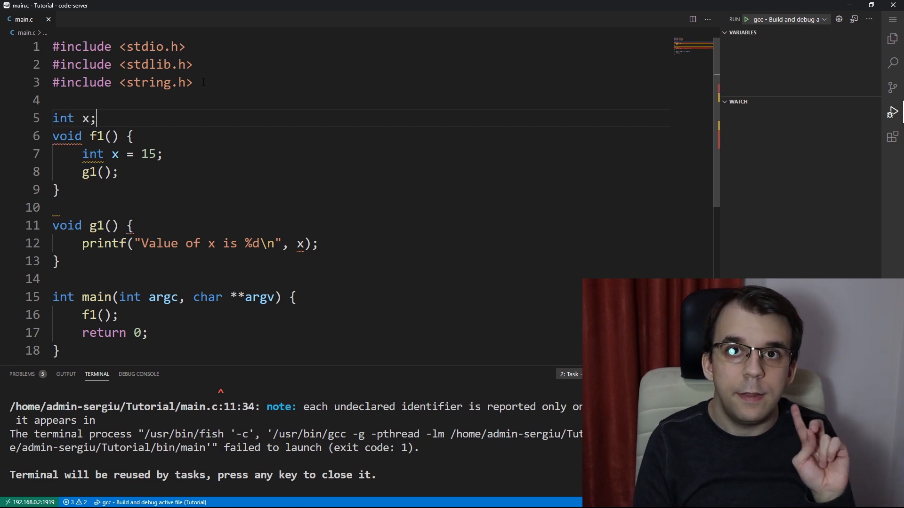
pyautogui.click(82, 154)
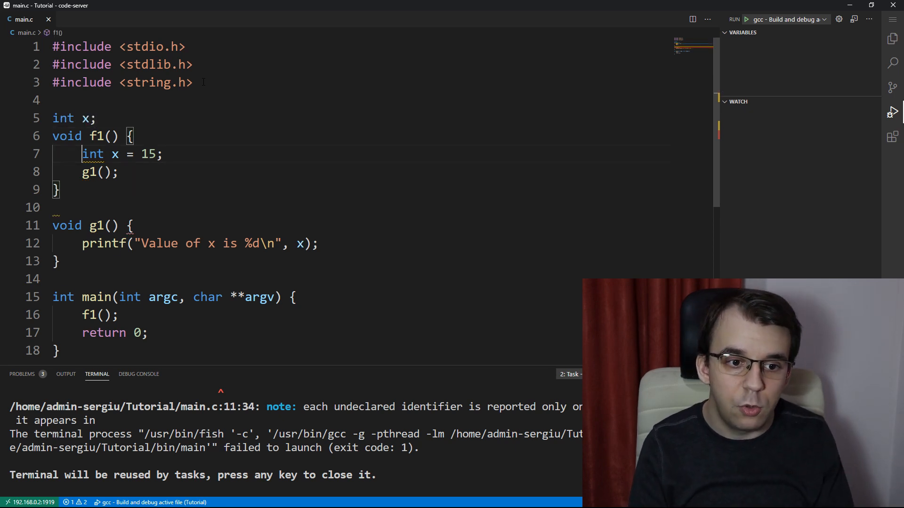
pyautogui.doubleClick(93, 154)
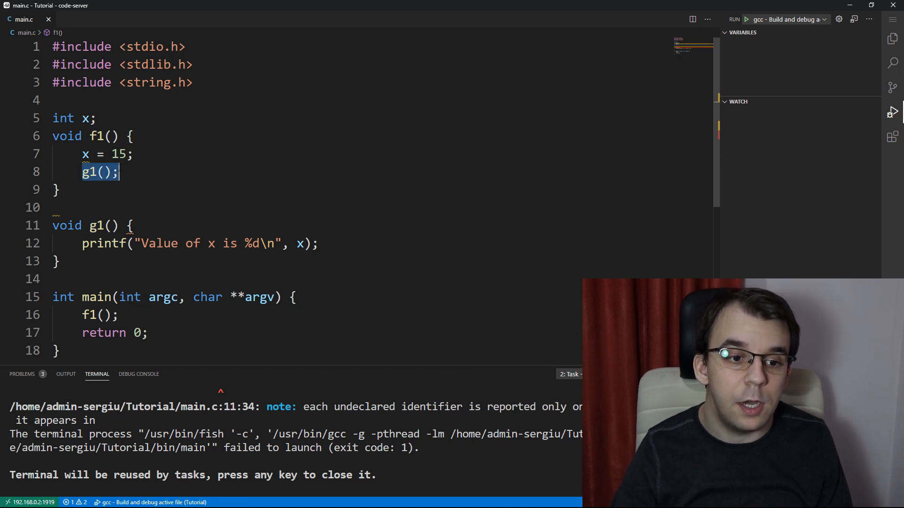
# - Build and run with the global x so the terminal prints Value of x is 15
pyautogui.click(320, 243)
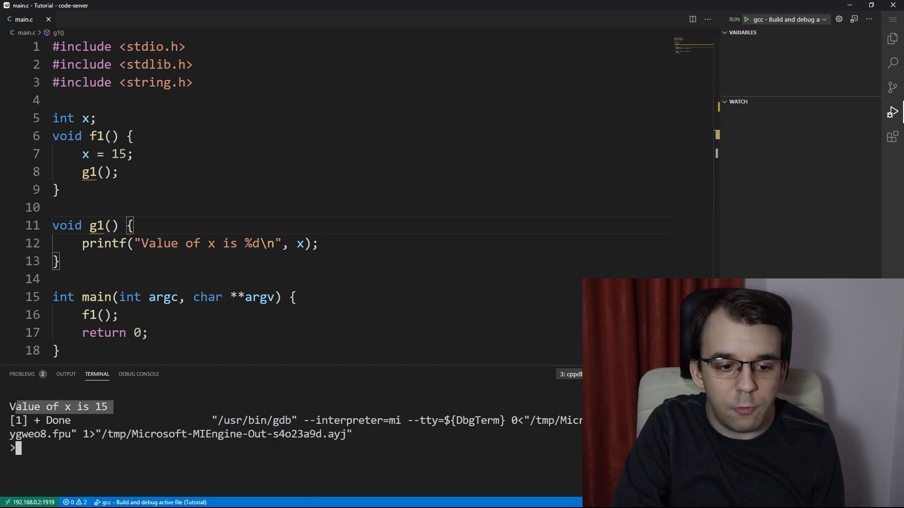
pyautogui.click(119, 172)
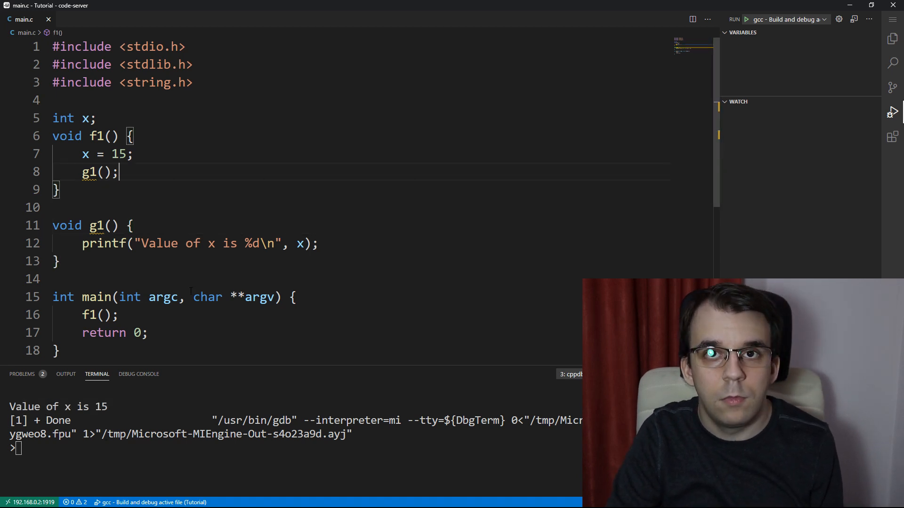
pyautogui.moveTo(92, 172)
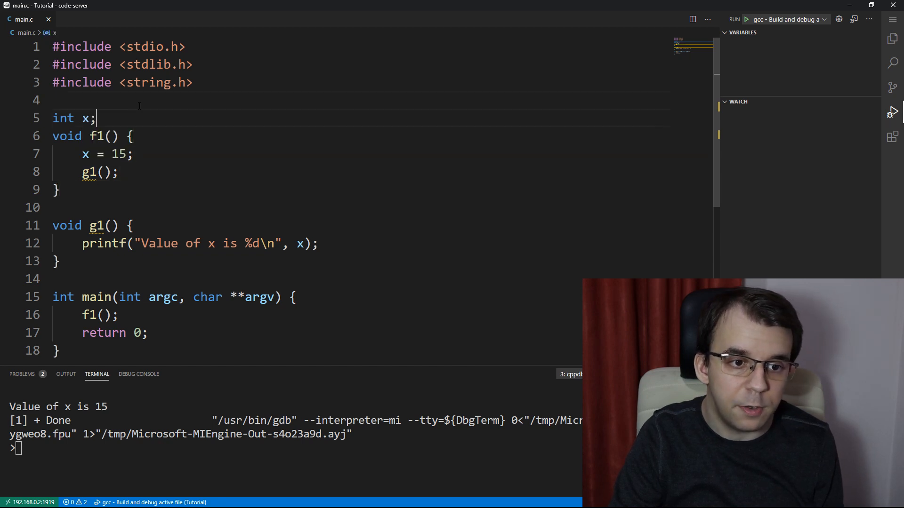
# - Add a forward declaration void g1(); above the global x
pyautogui.write('void g1();')
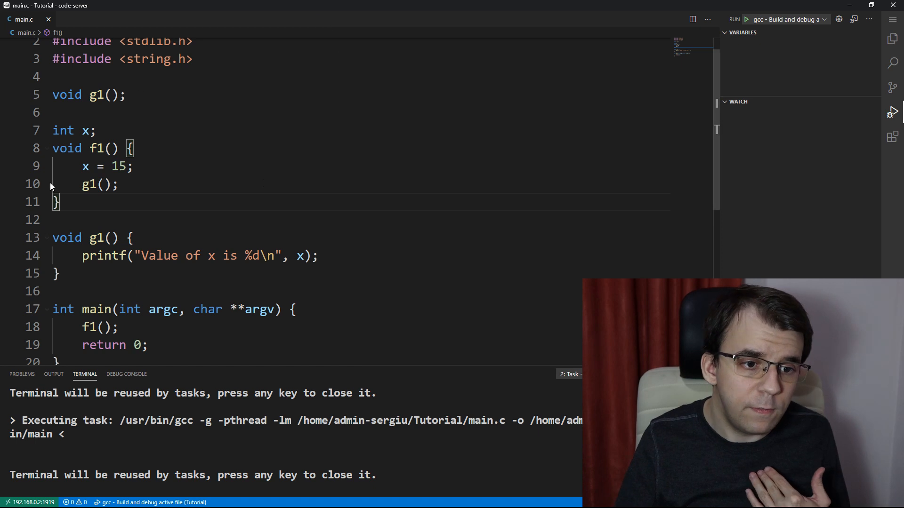
# - Make f1 declare a local int x = 15 again alongside the global x
pyautogui.write('int')
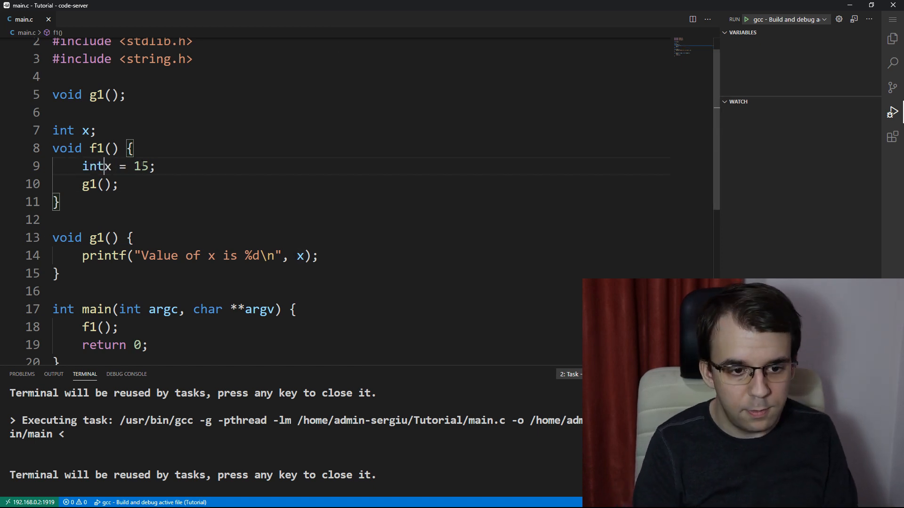
pyautogui.tripleClick(115, 166)
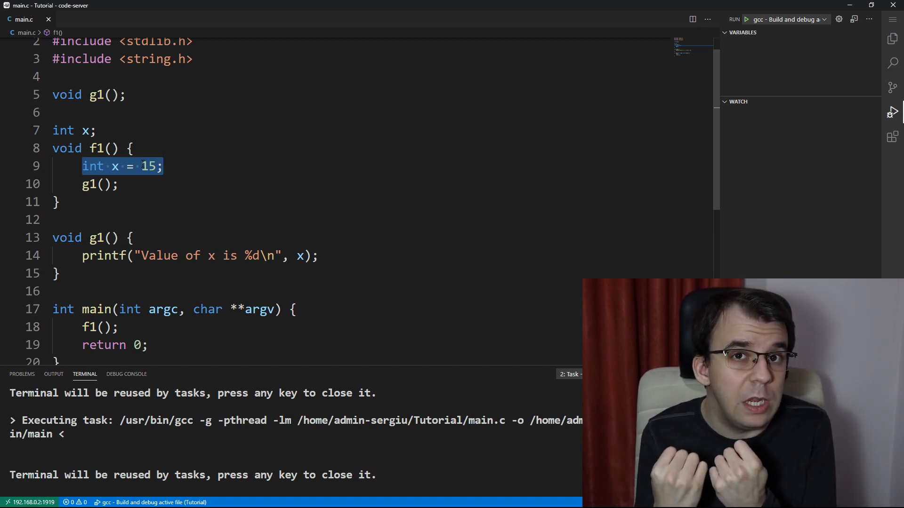
pyautogui.click(96, 130)
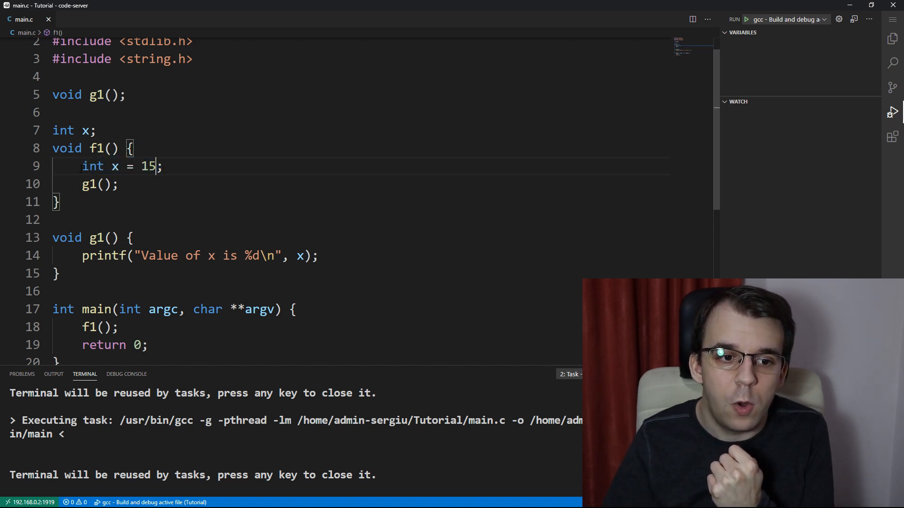
pyautogui.press('ctrl+a')
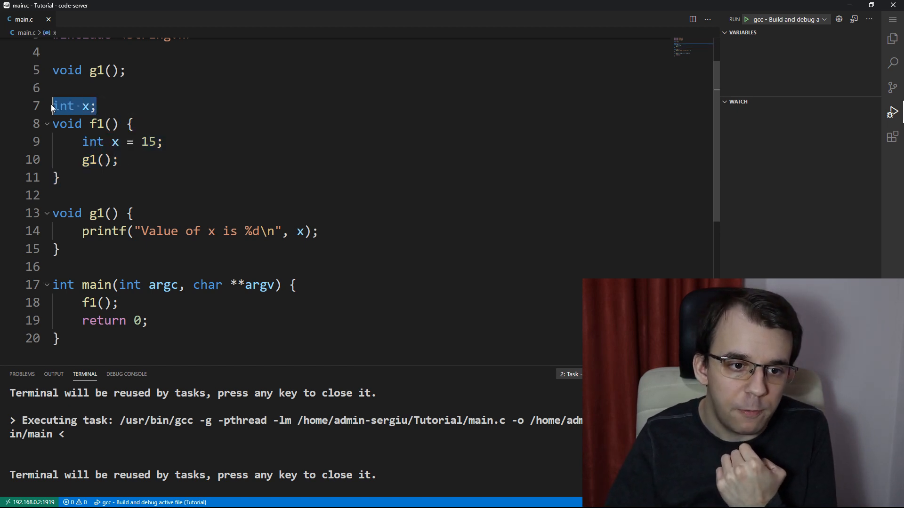
# - Try adding x = 12; on a new line in f1, then take it back
pyautogui.press('Enter')
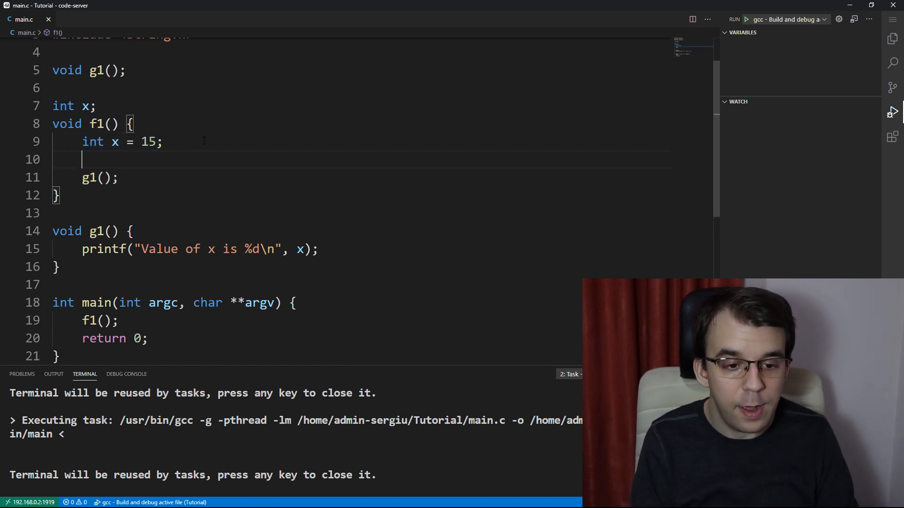
pyautogui.write('x = 12;')
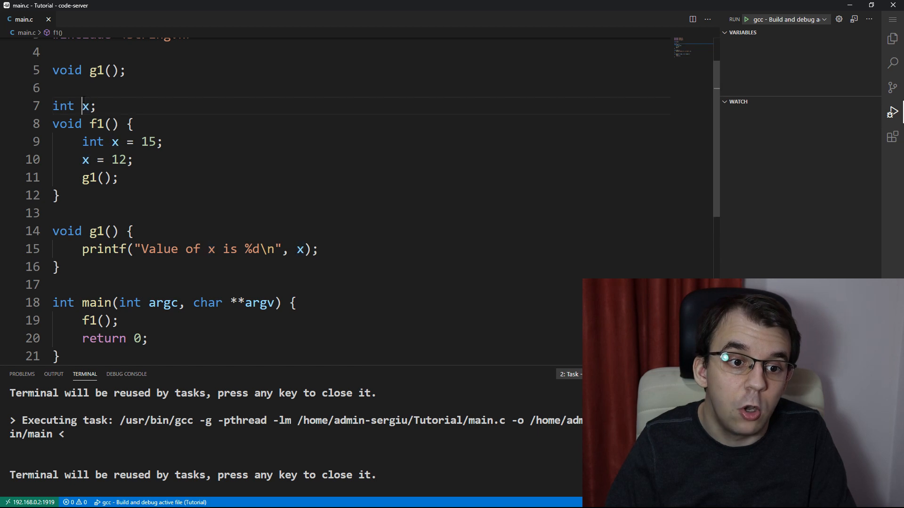
pyautogui.press('Backspace')
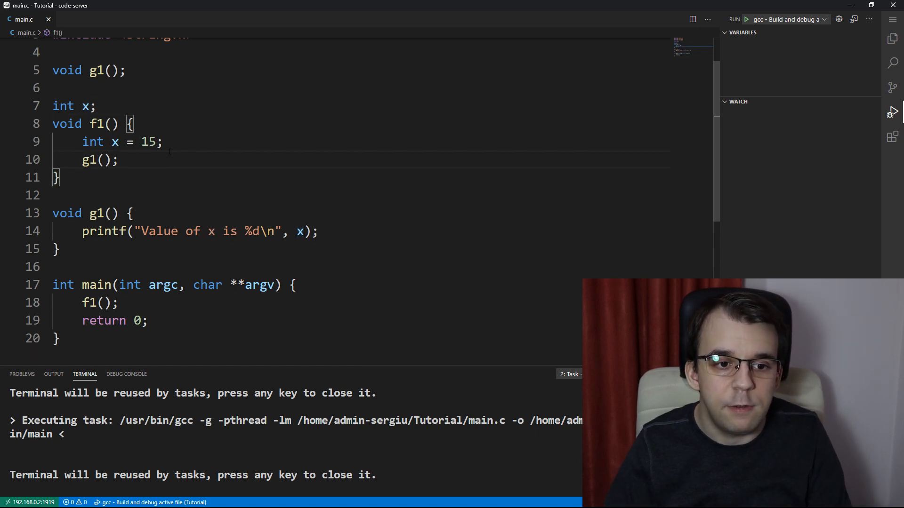
# - Run the program so the terminal reports Value of x is 0 from the global x
pyautogui.click(745, 19)
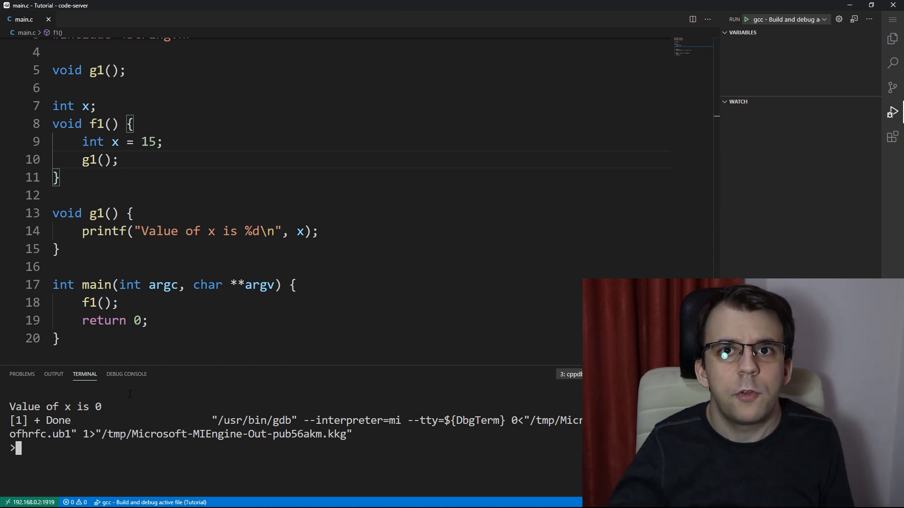
pyautogui.doubleClick(63, 105)
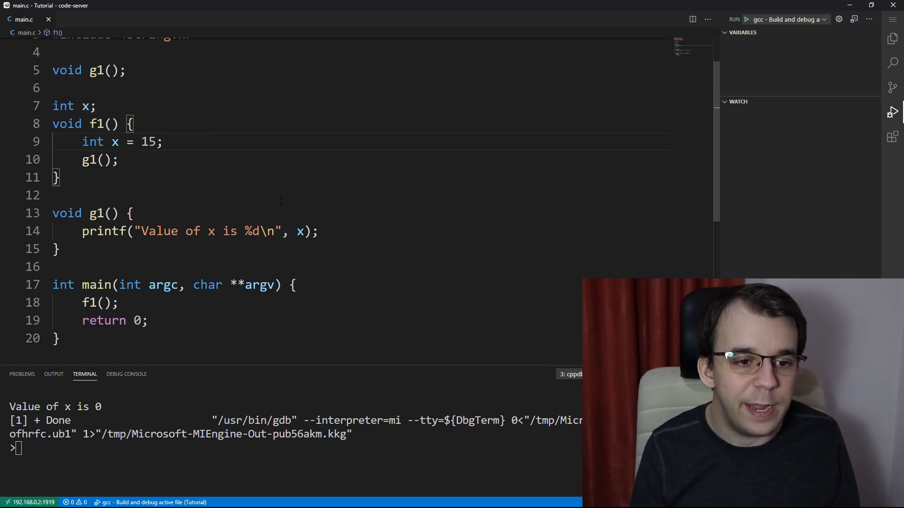
# - Make global y = 5 and branch if (y == 5) declaring int x = 10, else int x = 15
pyautogui.write('if (')
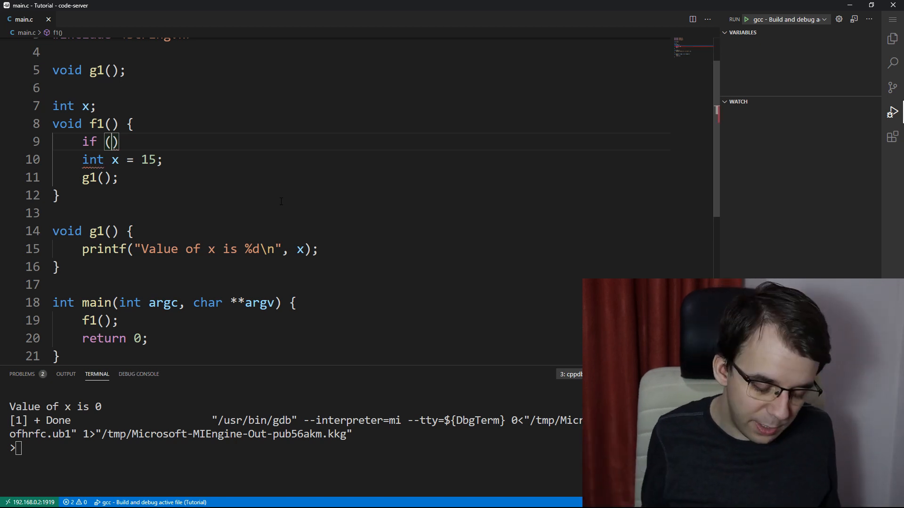
pyautogui.write('y')
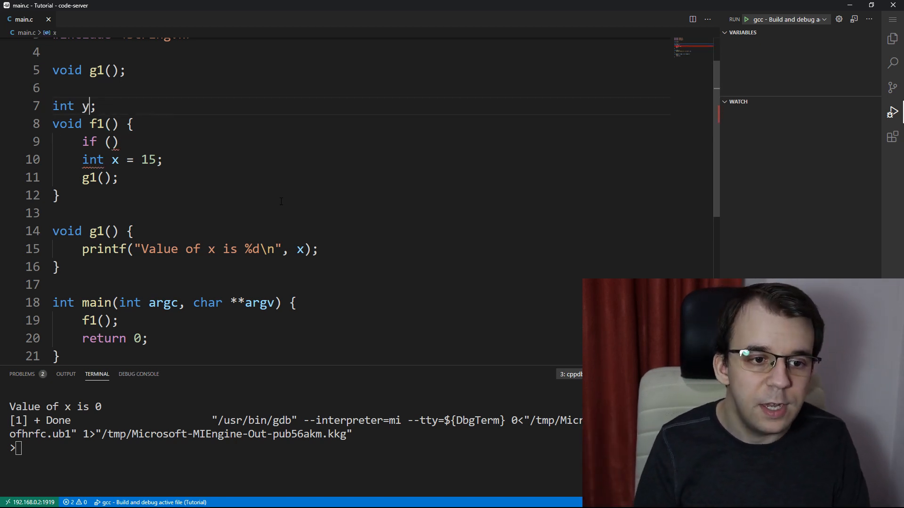
pyautogui.write('= 5')
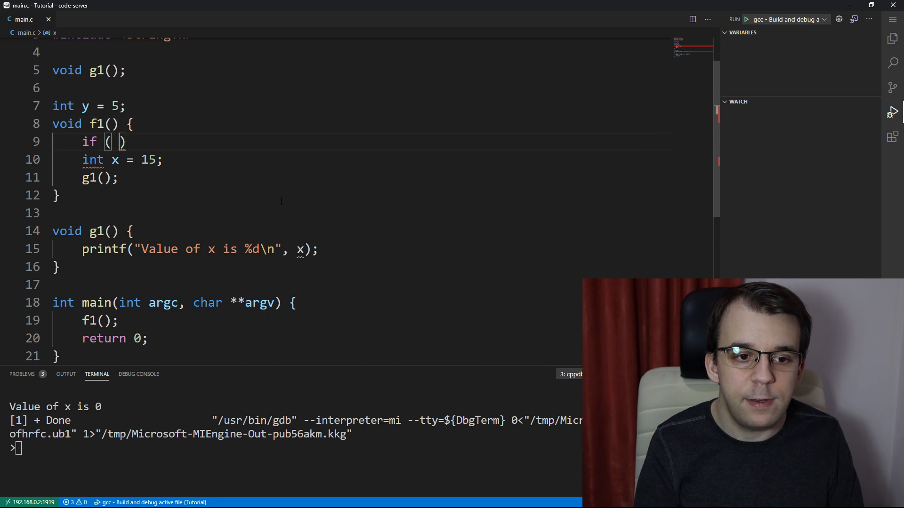
pyautogui.write('y == 5')
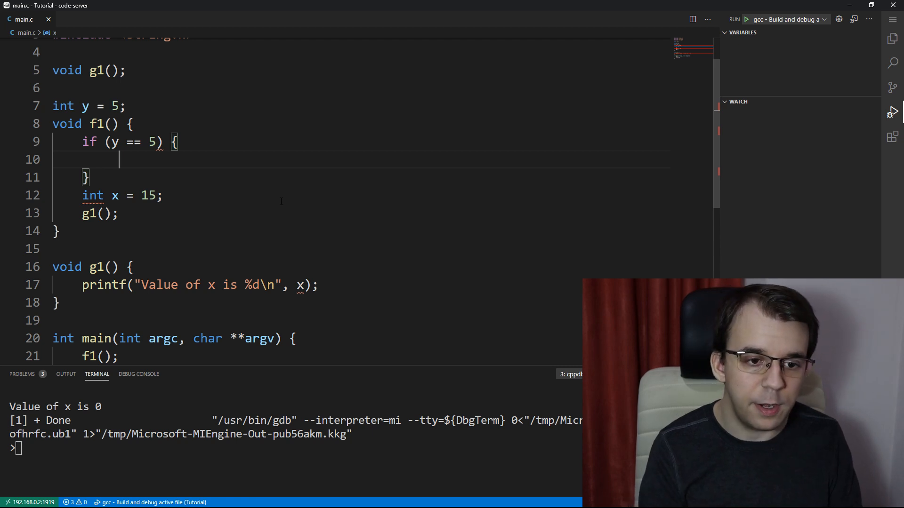
pyautogui.write('int x = 10;')
pyautogui.click(360, 177)
pyautogui.write(' else {')
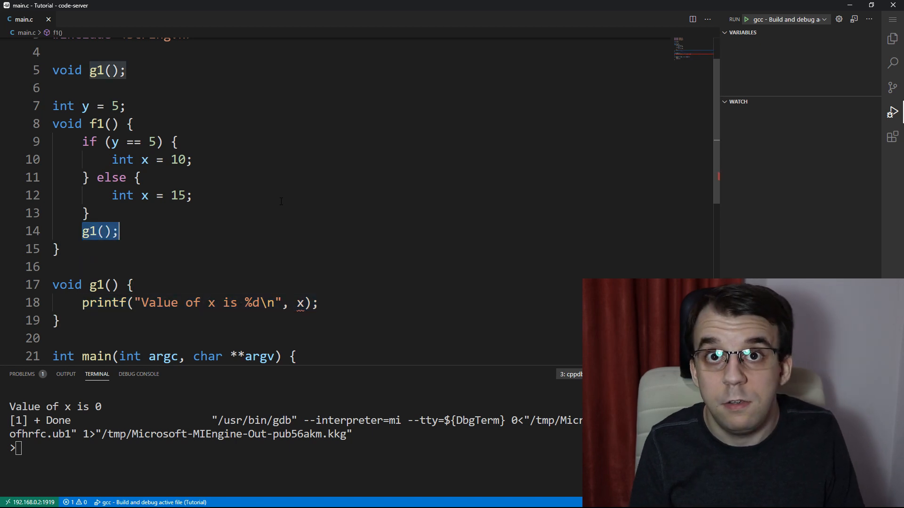
# - Print "Value of x is %d\n" directly in f1, removing g1
pyautogui.write('printf("Value of x is %d\\n", x);')
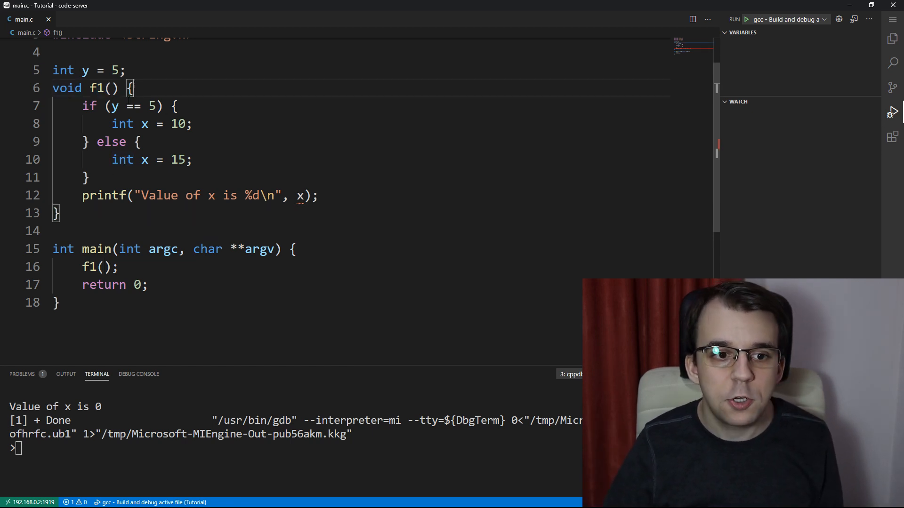
# - Highlight the y == 5 condition and printf, then build (F5) to get the undeclared x error
pyautogui.moveTo(107, 106); pyautogui.dragTo(164, 106)
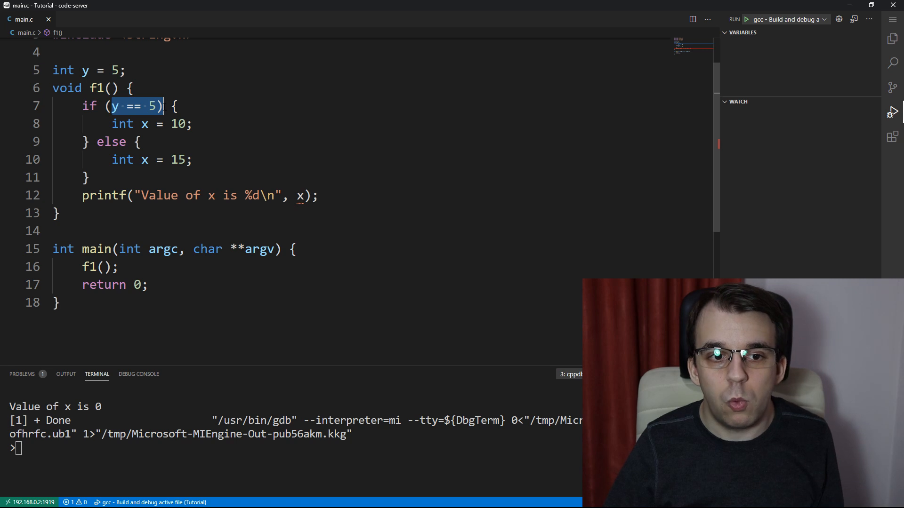
pyautogui.click(172, 123)
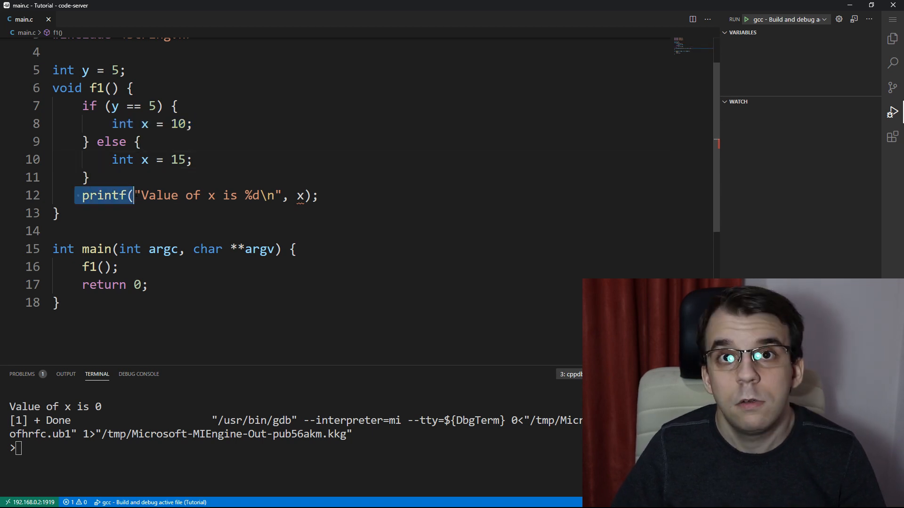
pyautogui.click(139, 143)
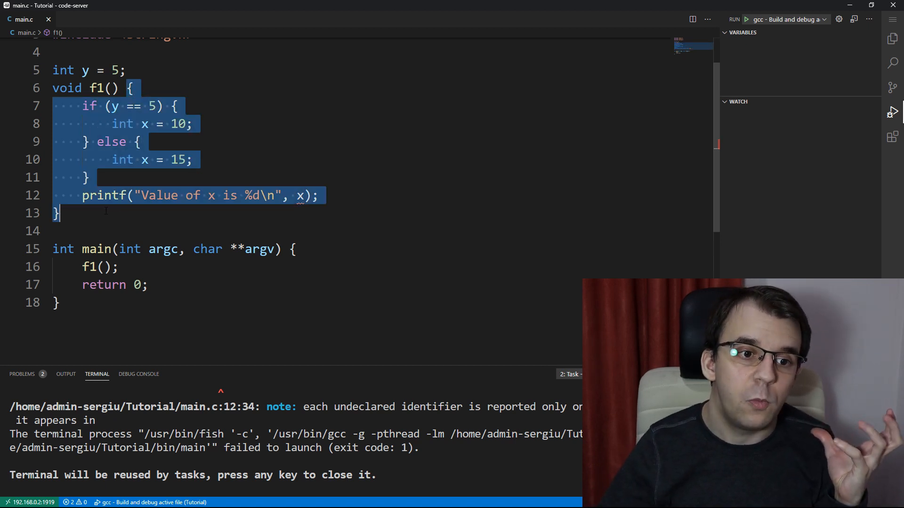
pyautogui.scroll(3)
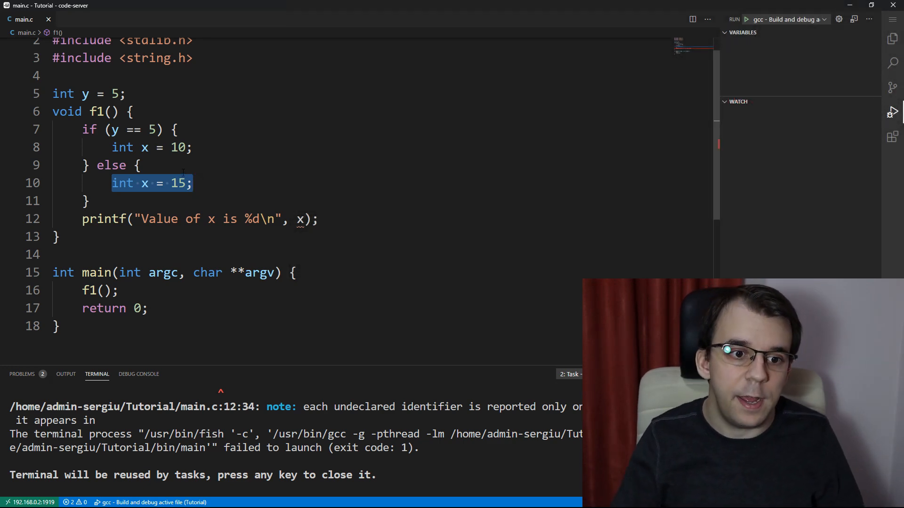
# - Declare int x; at the top of f1, reduce both branches to plain assignments, and rebuild
pyautogui.press('Enter')
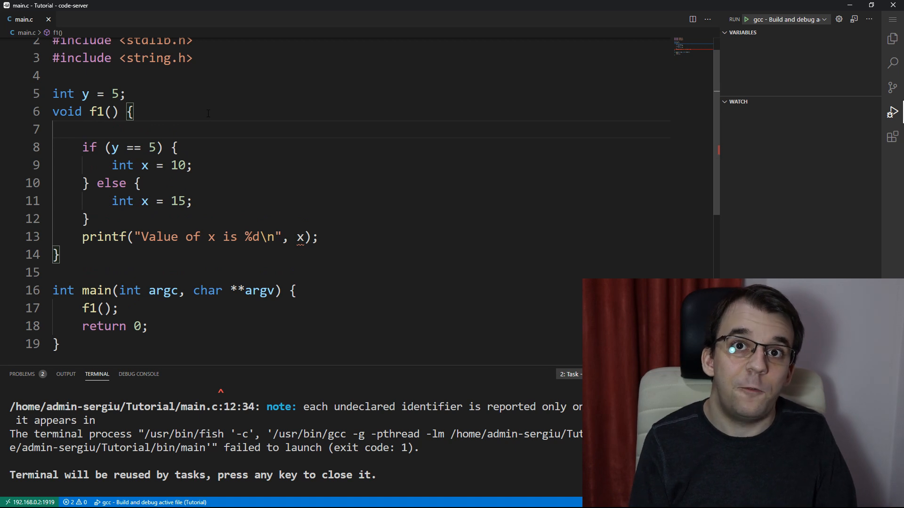
pyautogui.write('int x;')
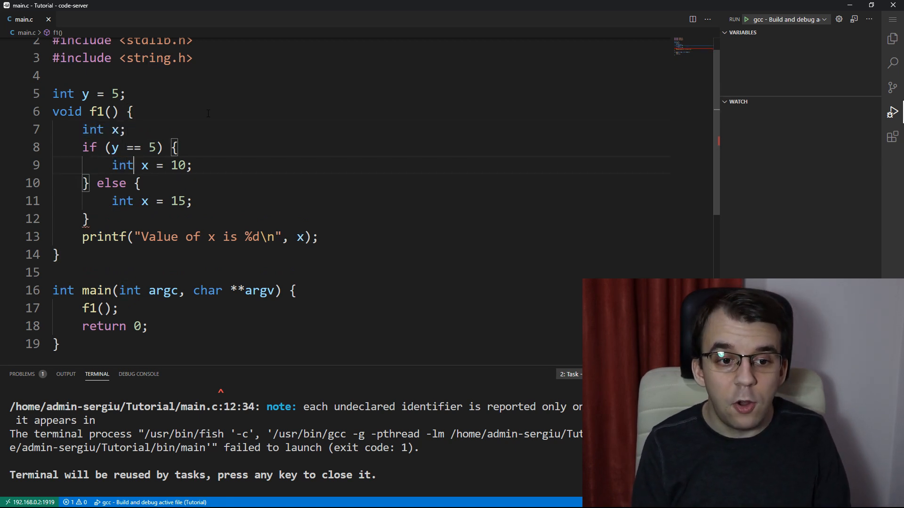
pyautogui.doubleClick(123, 201)
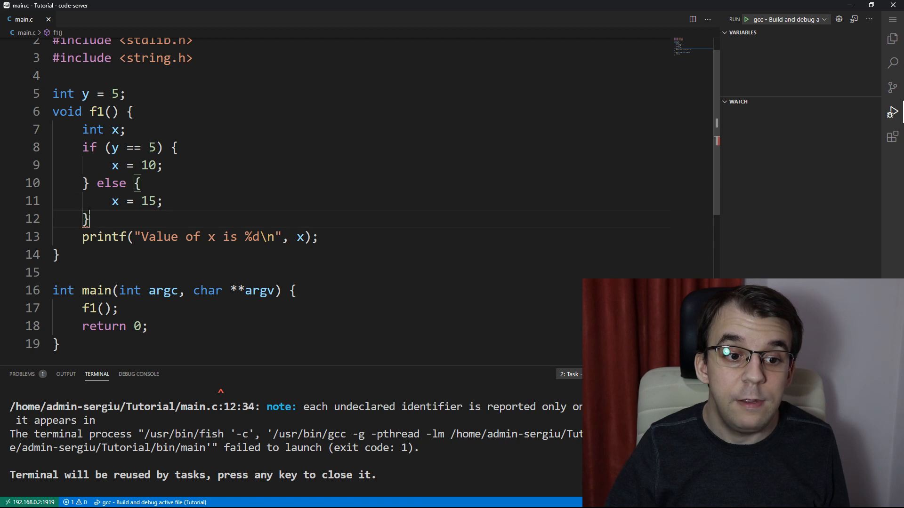
pyautogui.click(162, 201)
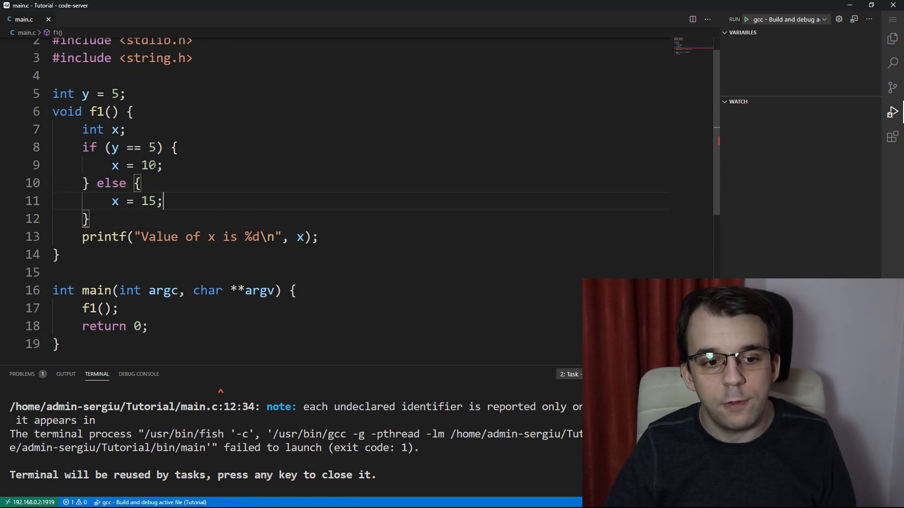
pyautogui.click(746, 19)
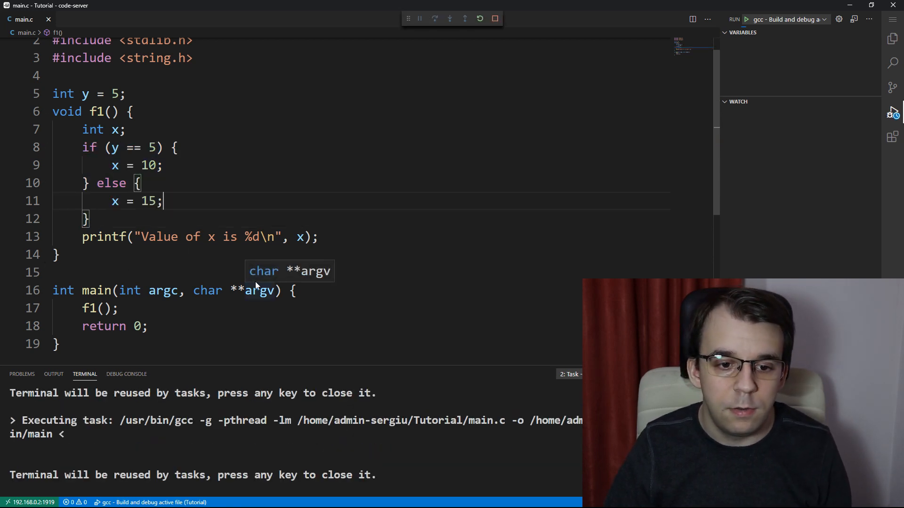